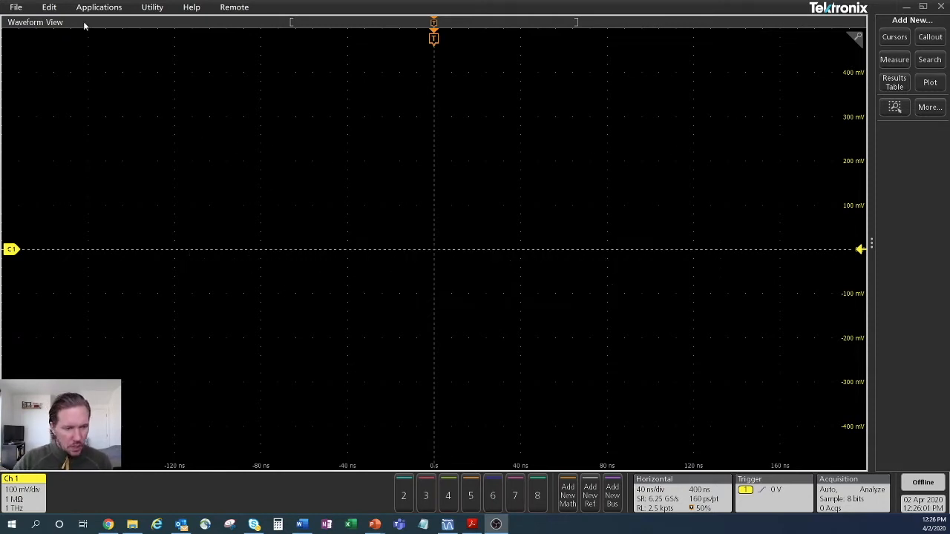
Recall the SPMI.tss session to display the clock and data reference waveforms
left_click(16, 7)
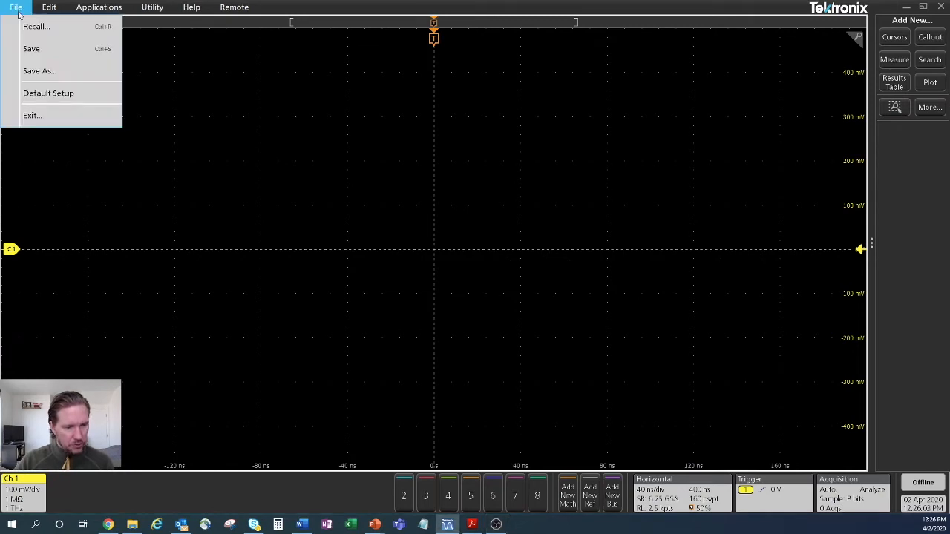
left_click(36, 26)
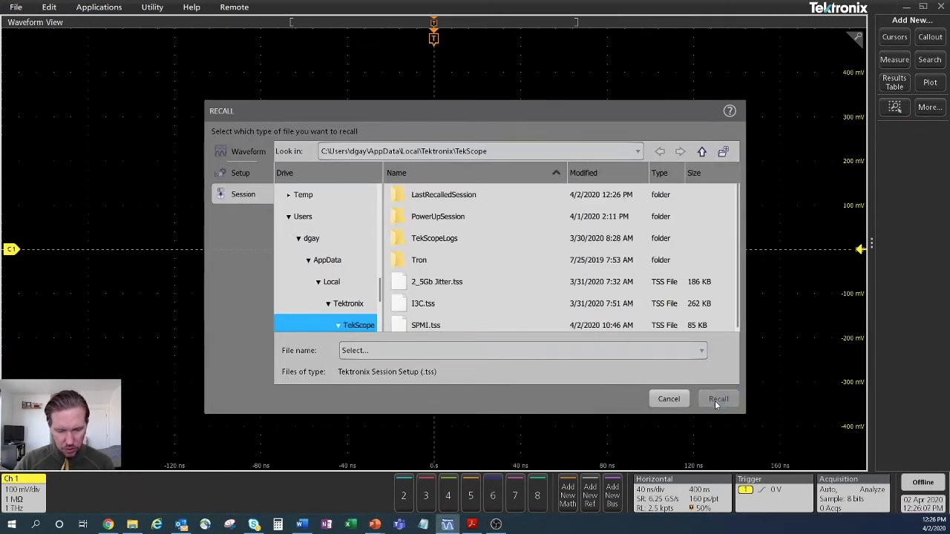
left_click(718, 398)
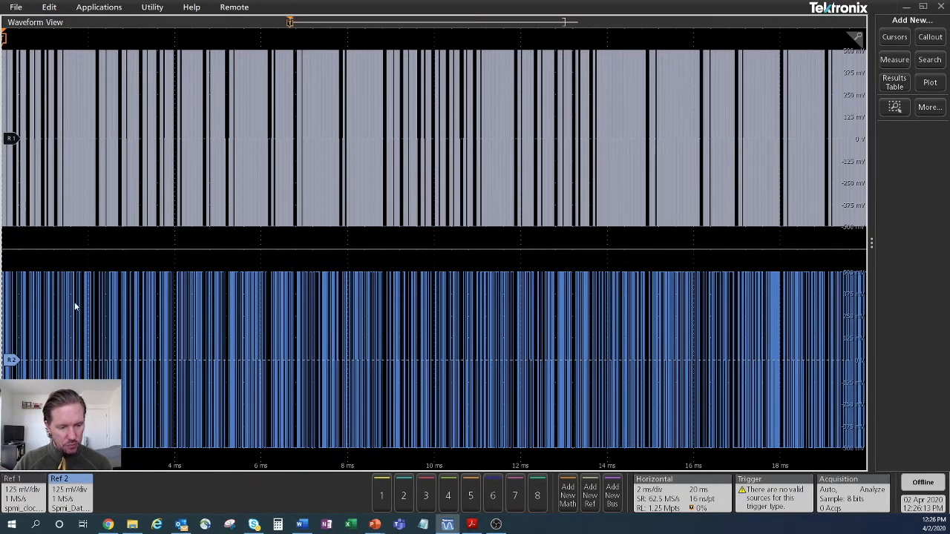
mouse_move(685, 351)
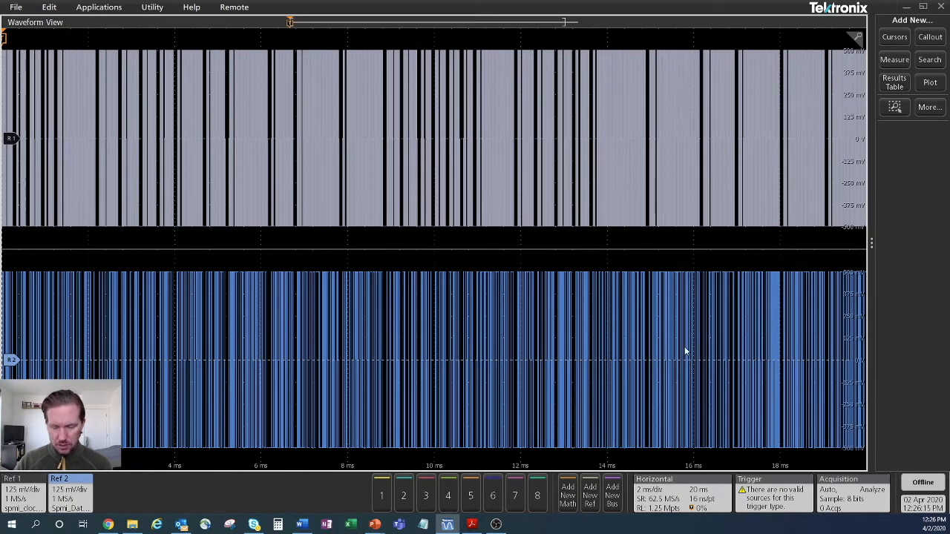
mouse_move(918, 263)
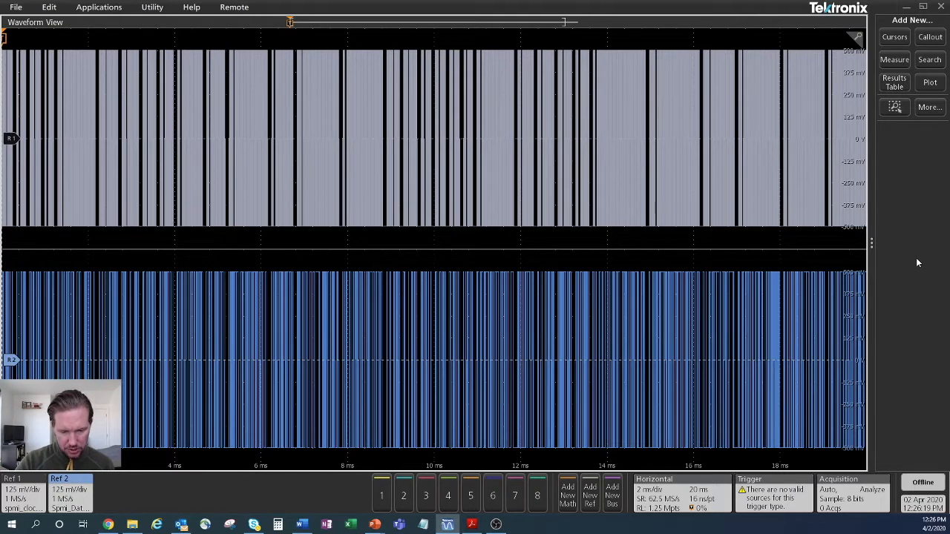
Add an SPMI bus with SCLK on Ref 1, SDATA on Ref 2, showing bus and waveforms
left_click(612, 494)
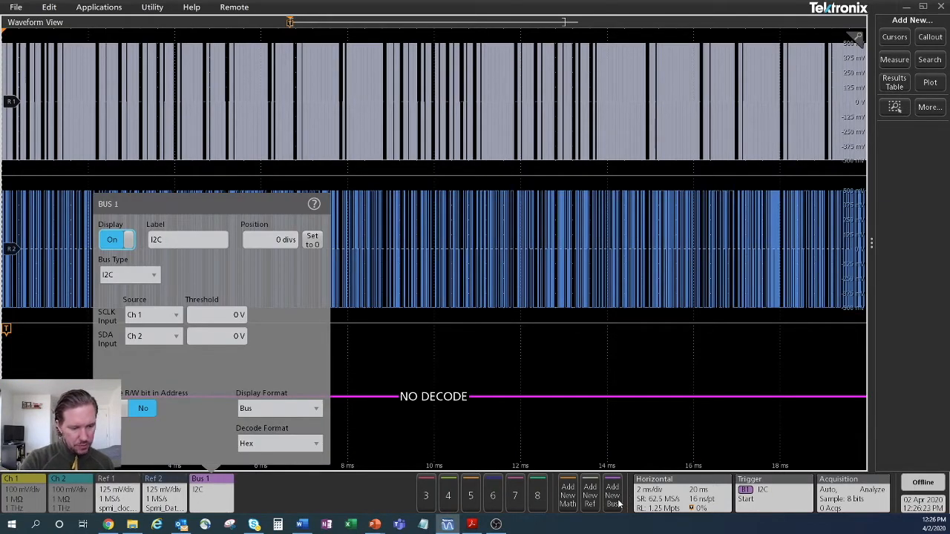
left_click(130, 275)
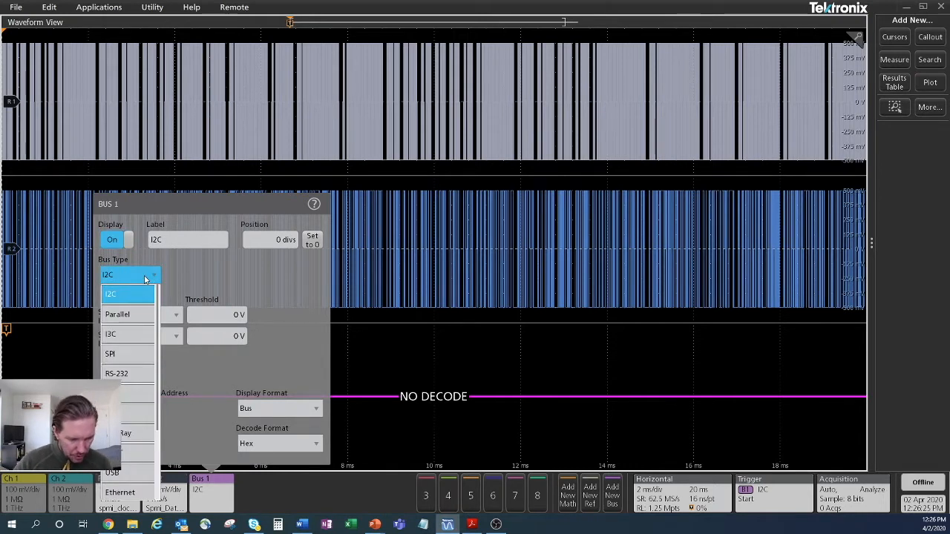
scroll("down", 3)
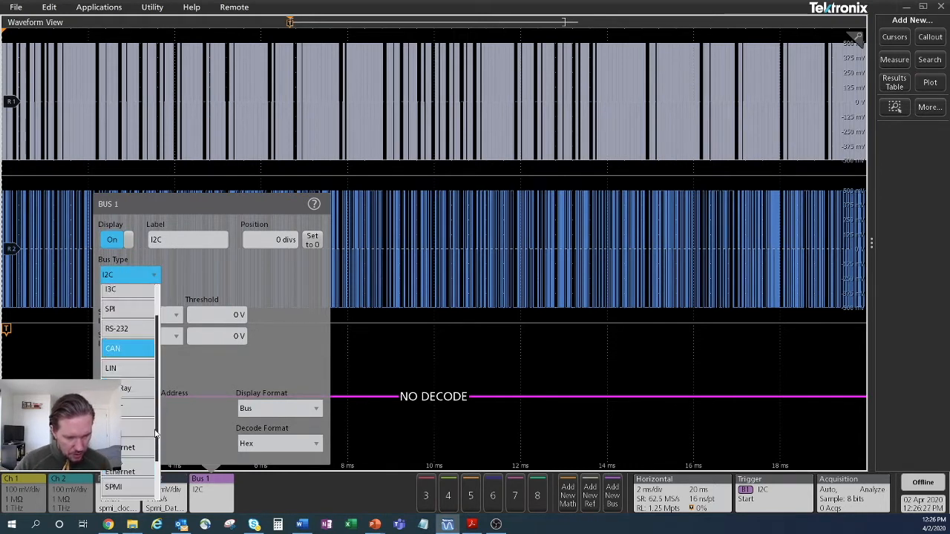
left_click(114, 487)
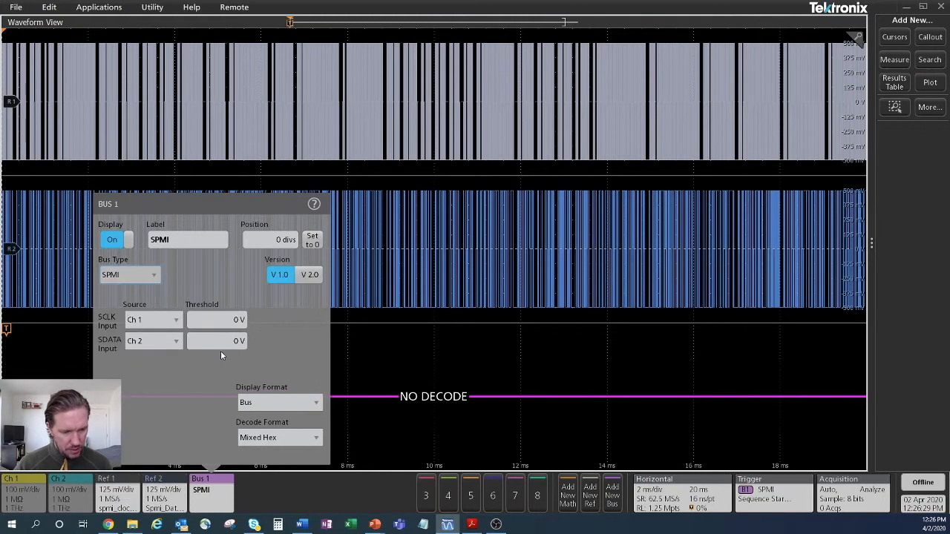
mouse_move(330, 323)
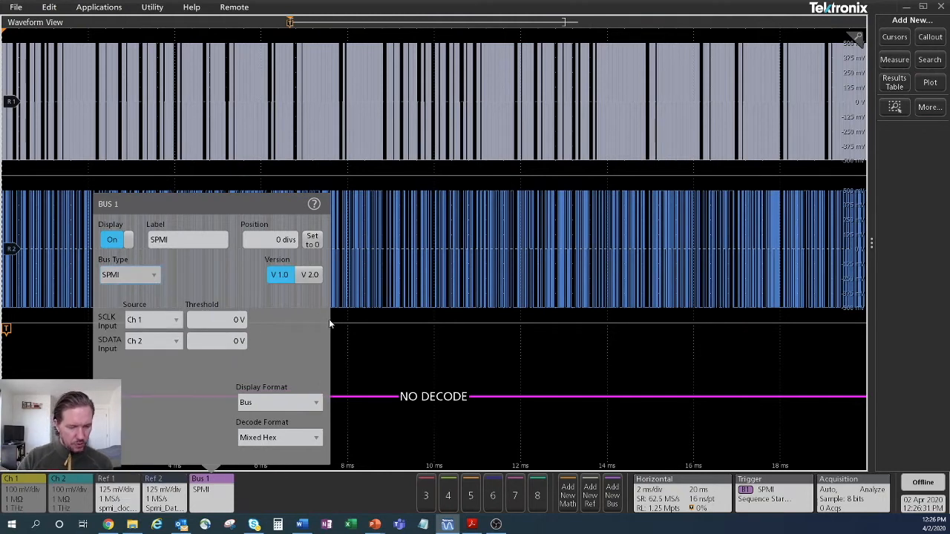
left_click(152, 319)
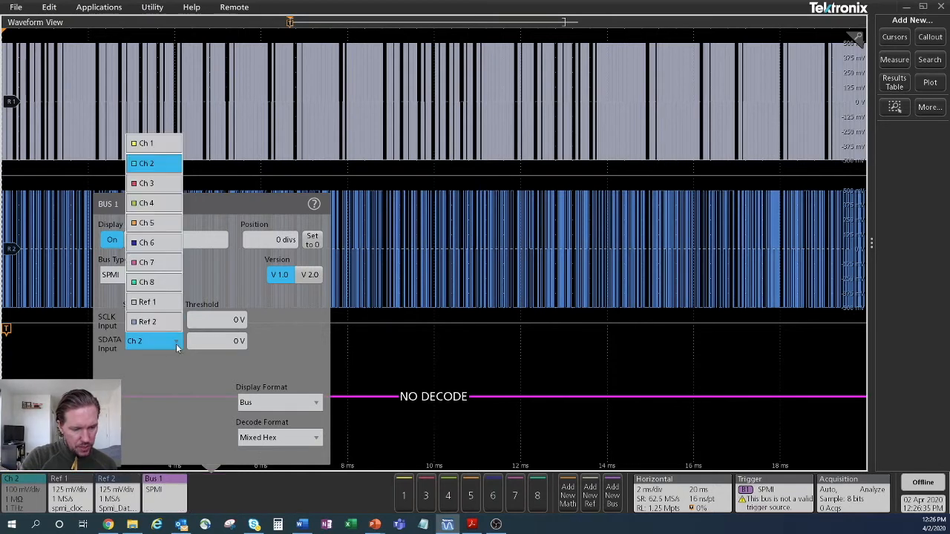
left_click(147, 321)
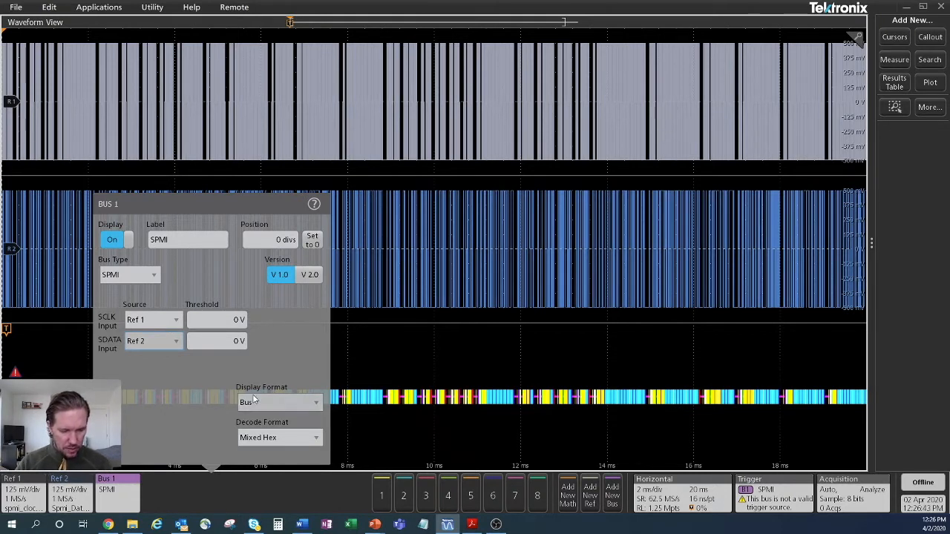
left_click(280, 401)
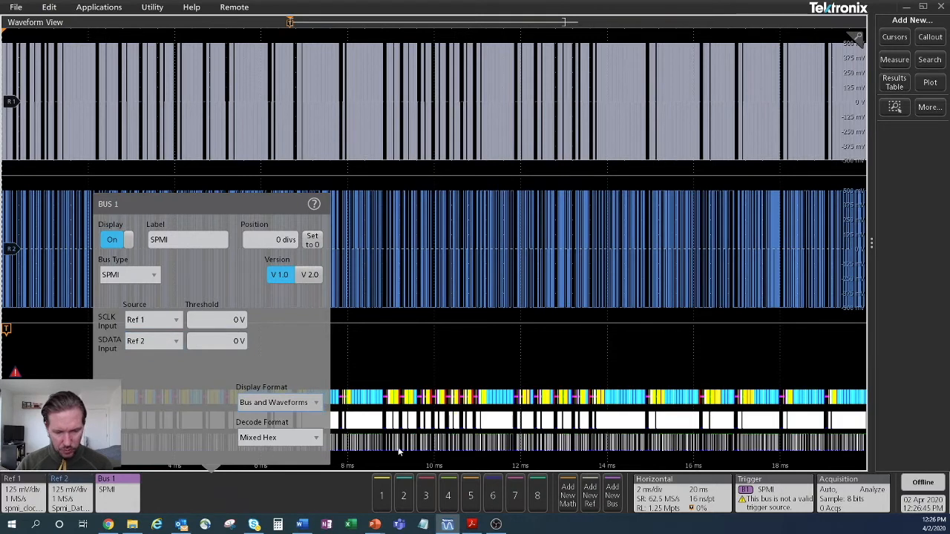
left_click(278, 403)
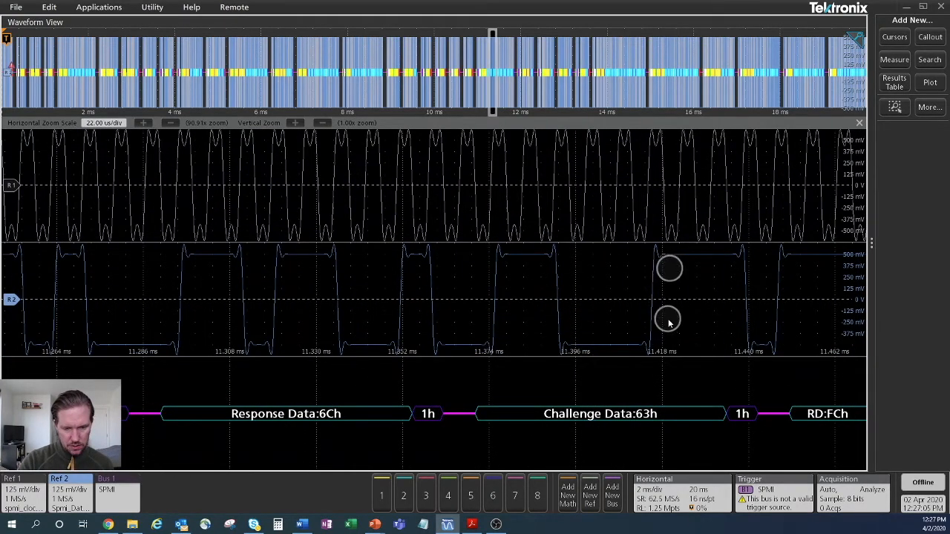
Close the bus panel to read SPMI packets like Response Data 6Ch
left_click(668, 320)
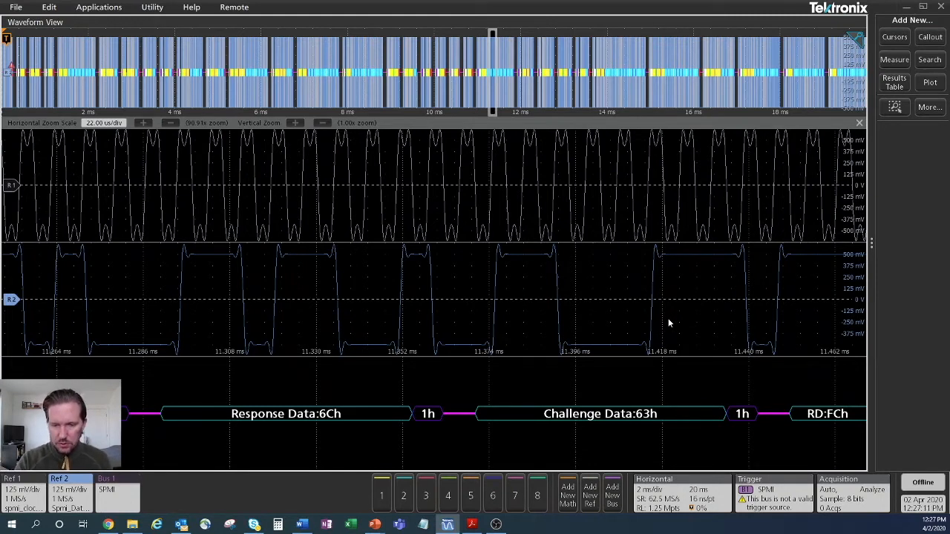
Add a Bus Decode results table listing the 50 decoded SPMI packets
left_click(895, 82)
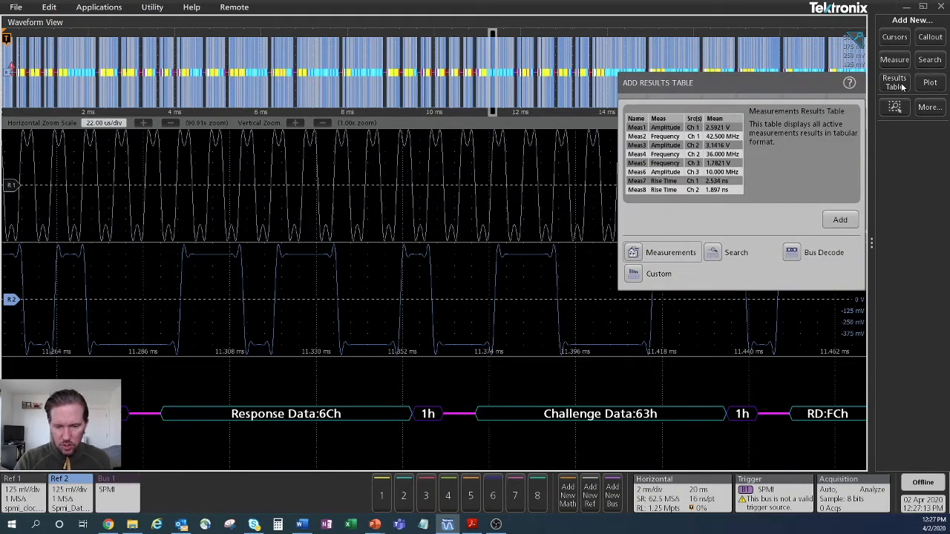
left_click(823, 252)
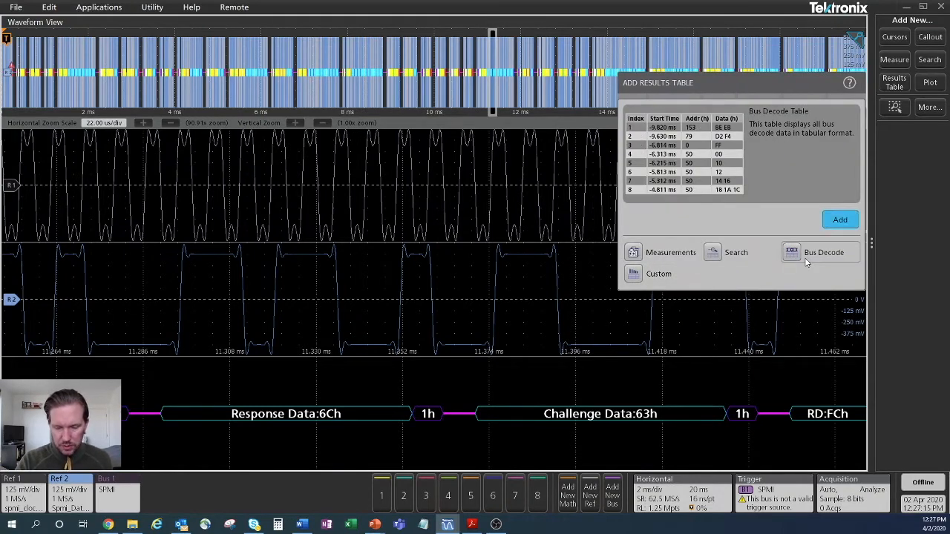
left_click(839, 219)
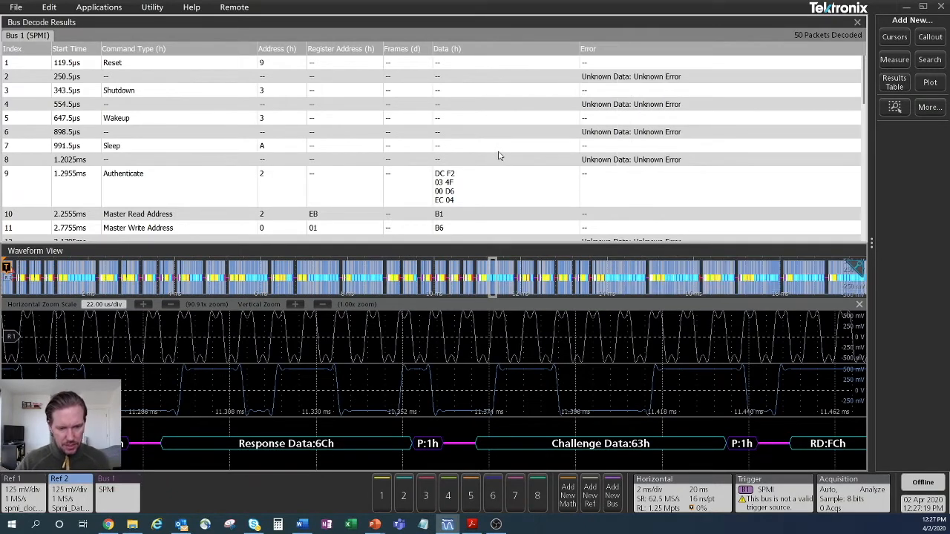
Scroll the Bus Decode Results table to reach the Shutdown packet row
scroll("down", 3)
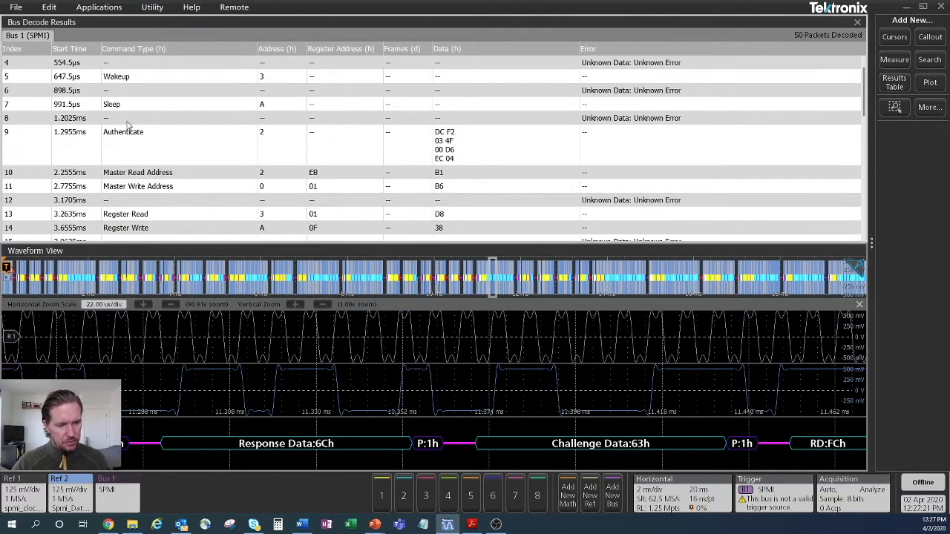
scroll("down", 3)
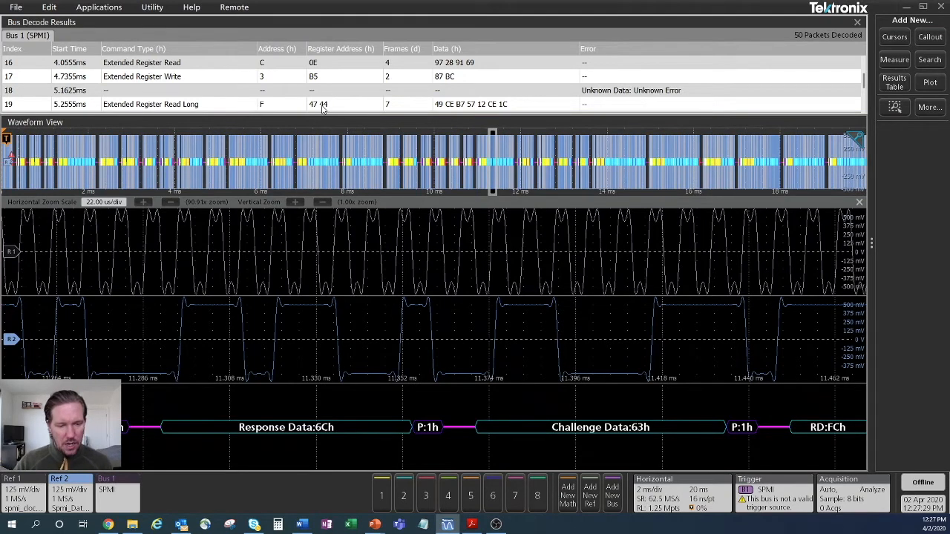
mouse_move(138, 115)
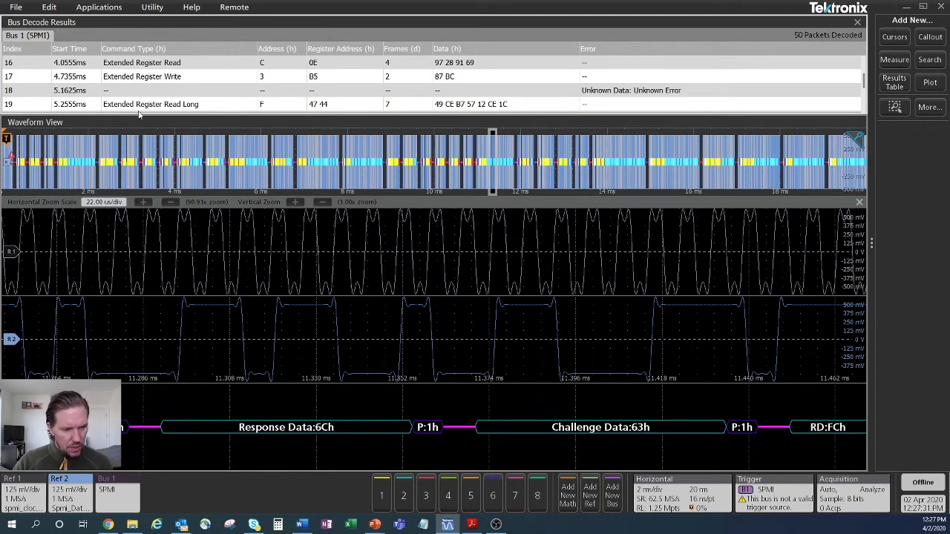
scroll("down", 3)
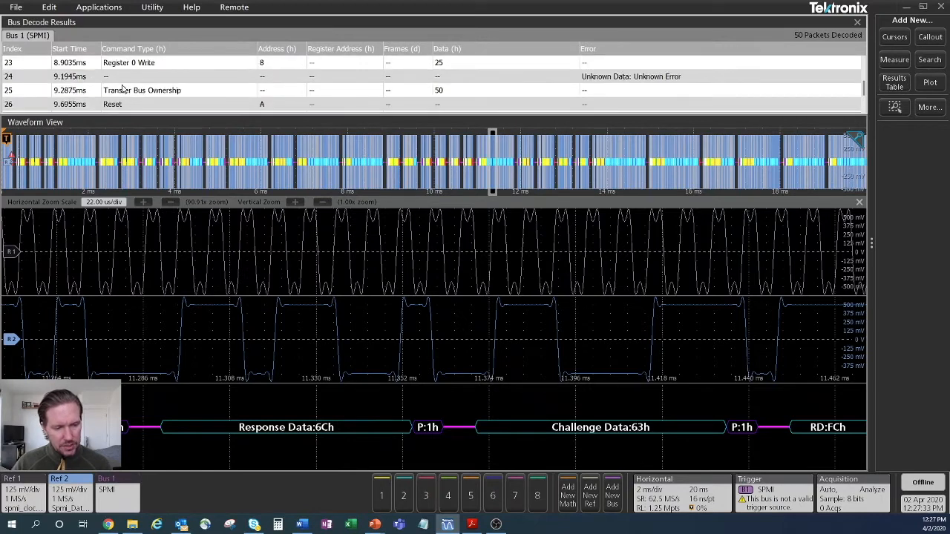
scroll("down", 3)
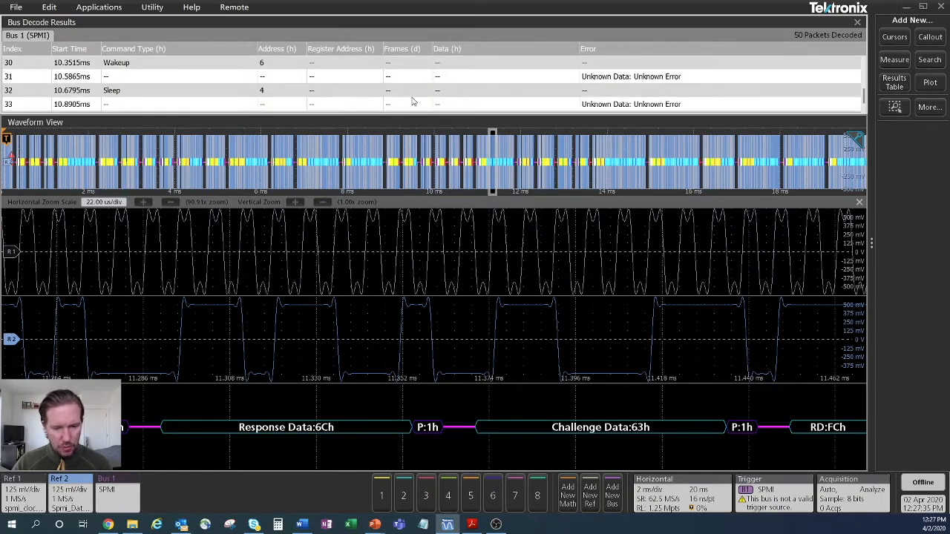
mouse_move(603, 82)
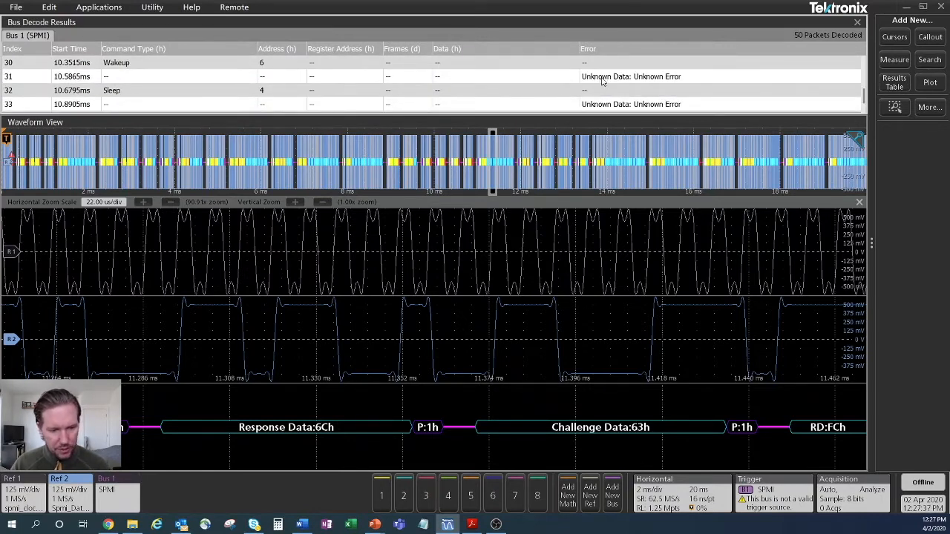
mouse_move(460, 84)
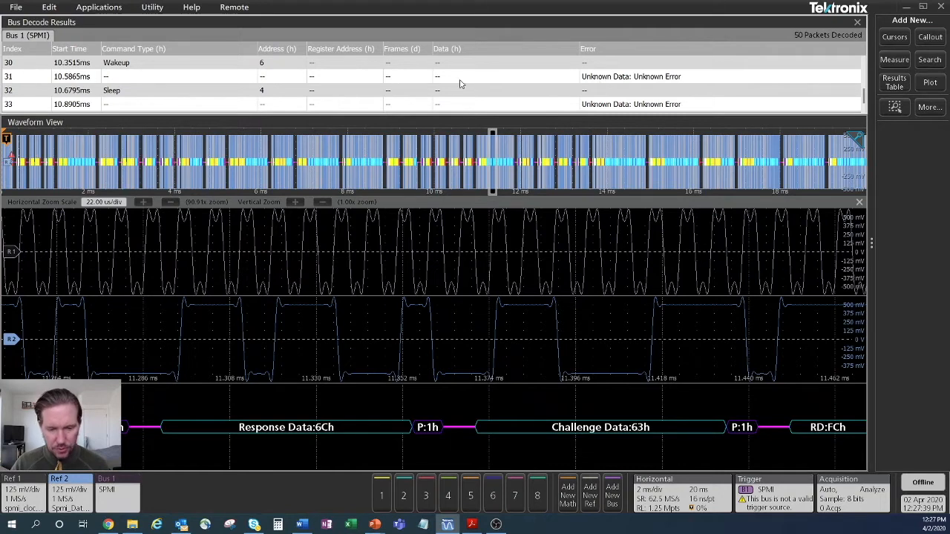
mouse_move(600, 81)
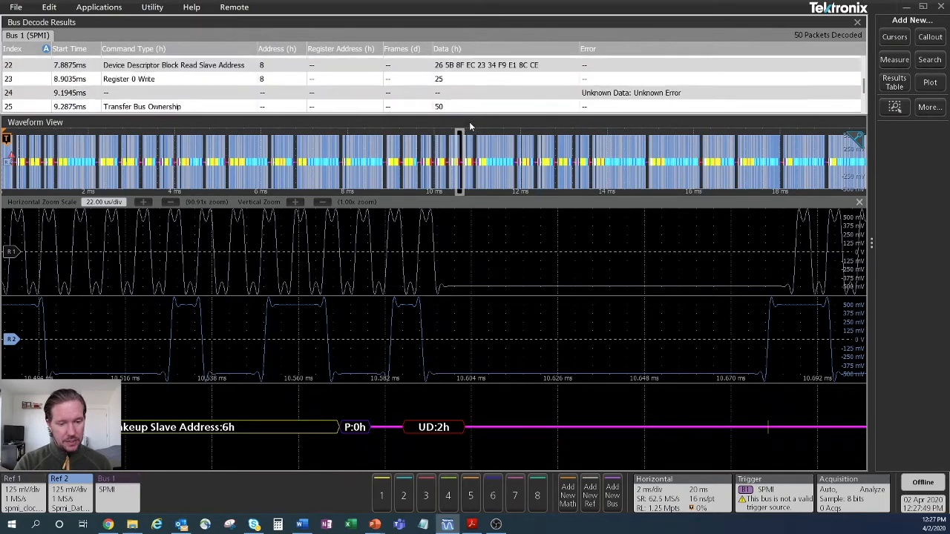
scroll("up", 3)
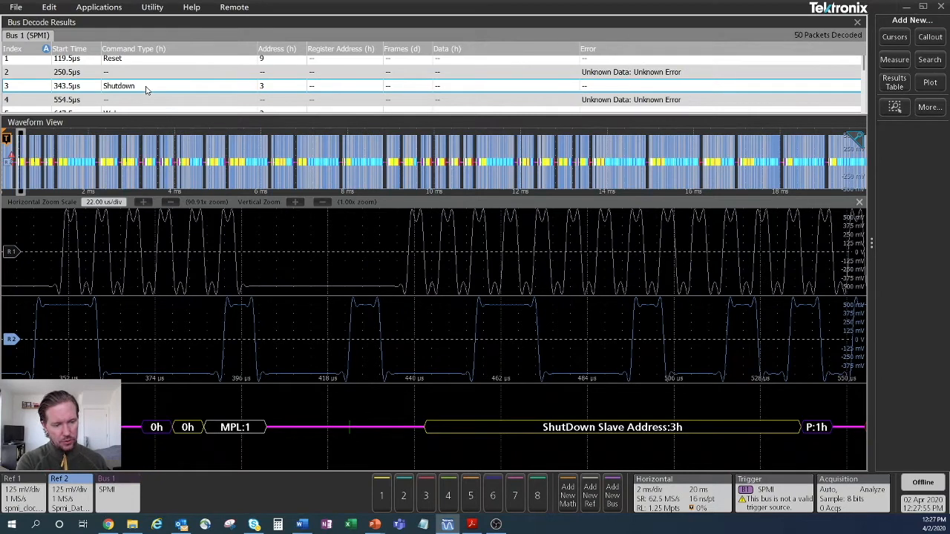
scroll("down", 3)
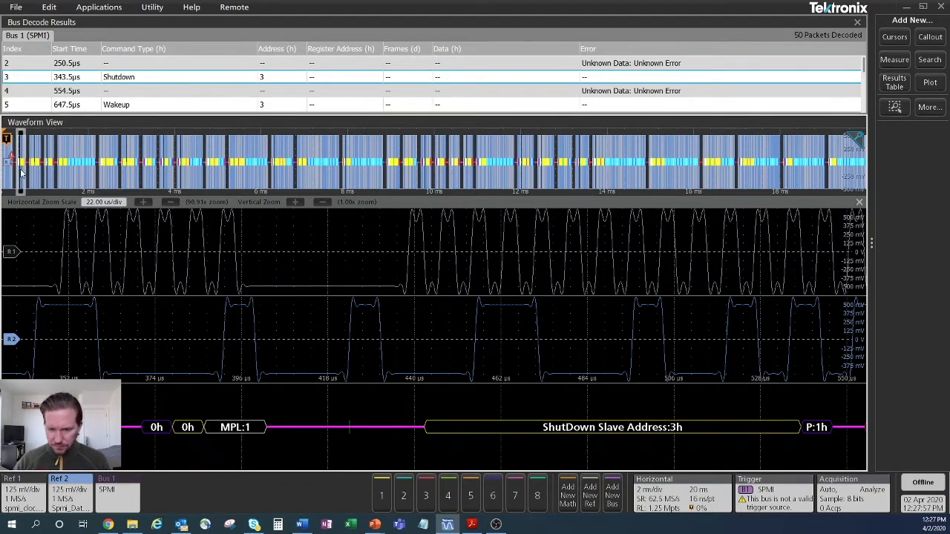
mouse_move(338, 196)
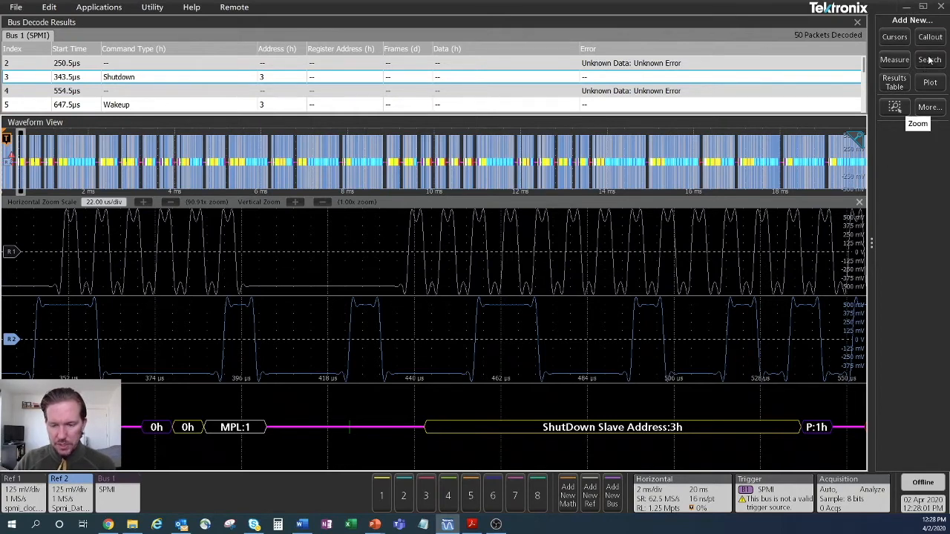
Make Search 1 a Bus search on the SPMI bus, finding 34 events
left_click(930, 60)
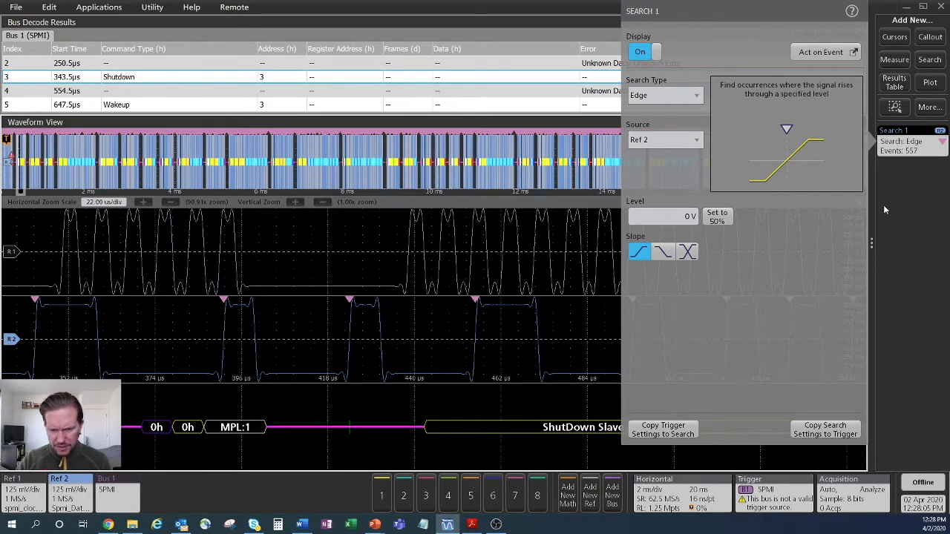
left_click(665, 95)
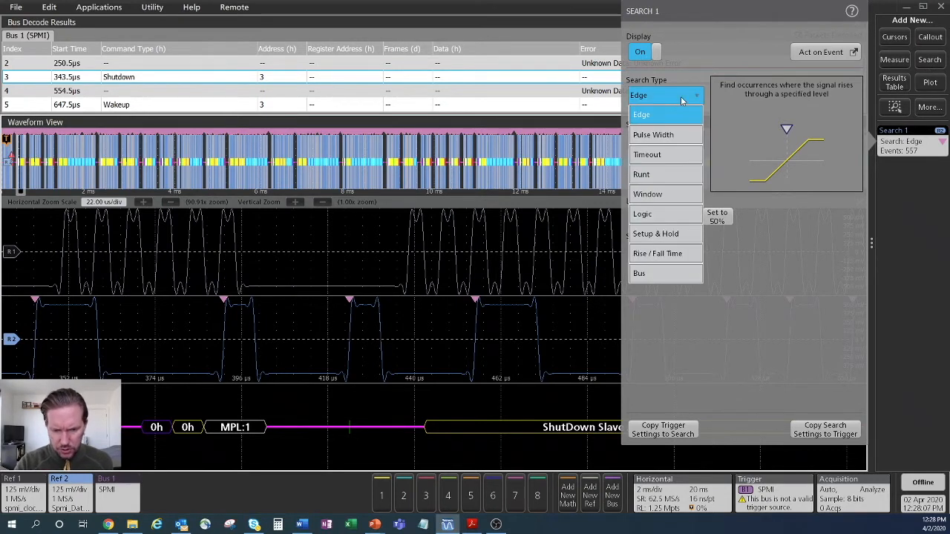
left_click(639, 274)
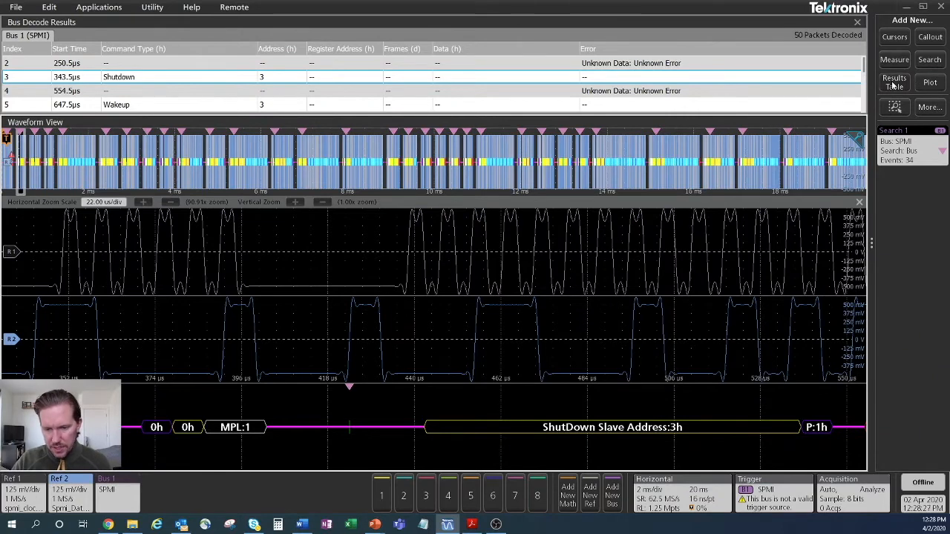
Add a Search Results table, tab it with Bus Decode Results, and switch between tabs
left_click(894, 82)
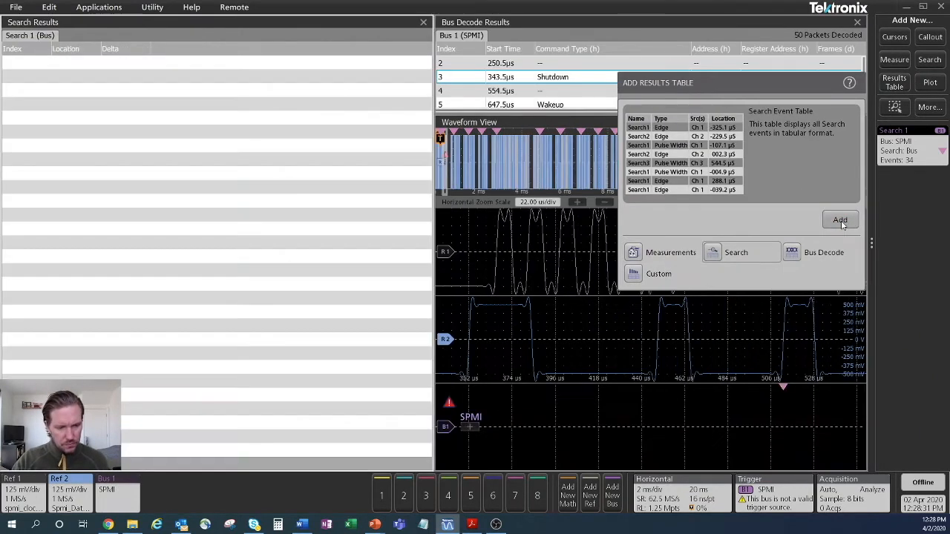
left_click(839, 220)
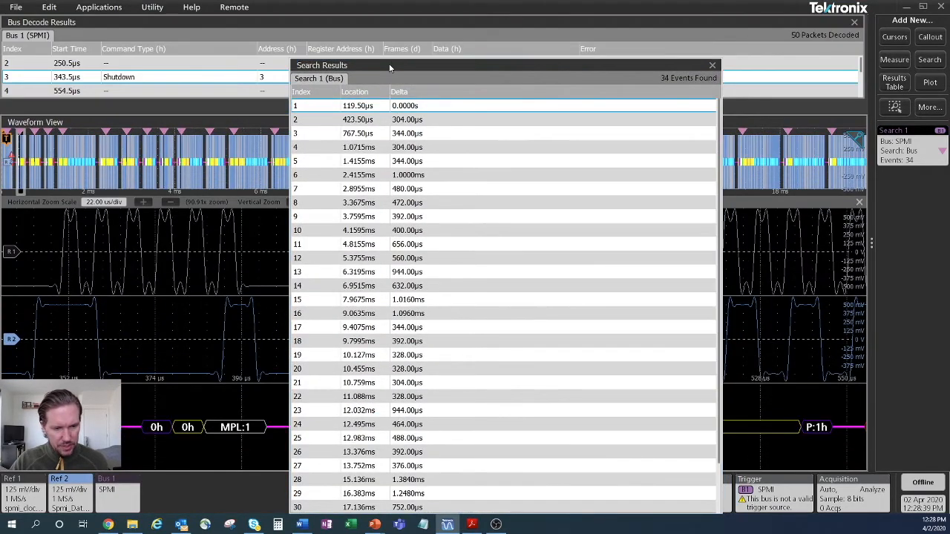
left_click(711, 66)
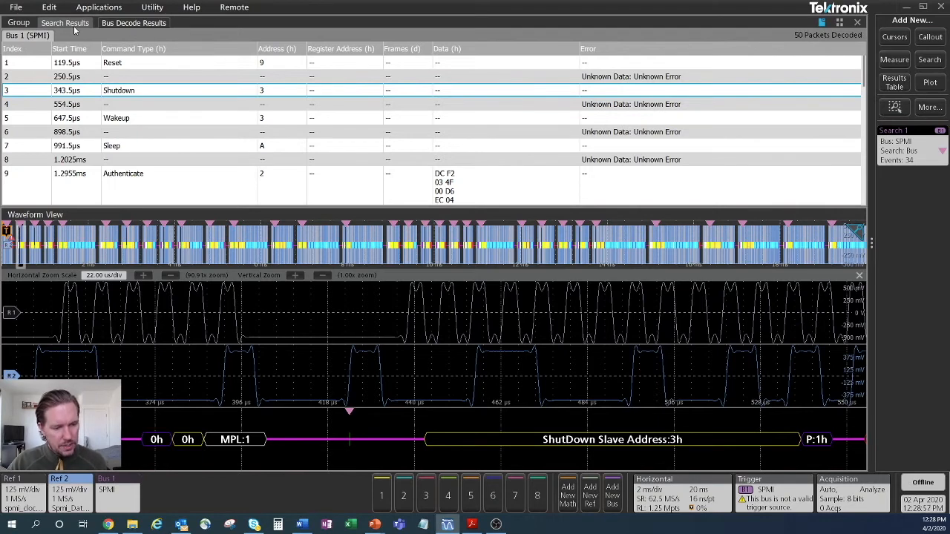
left_click(65, 23)
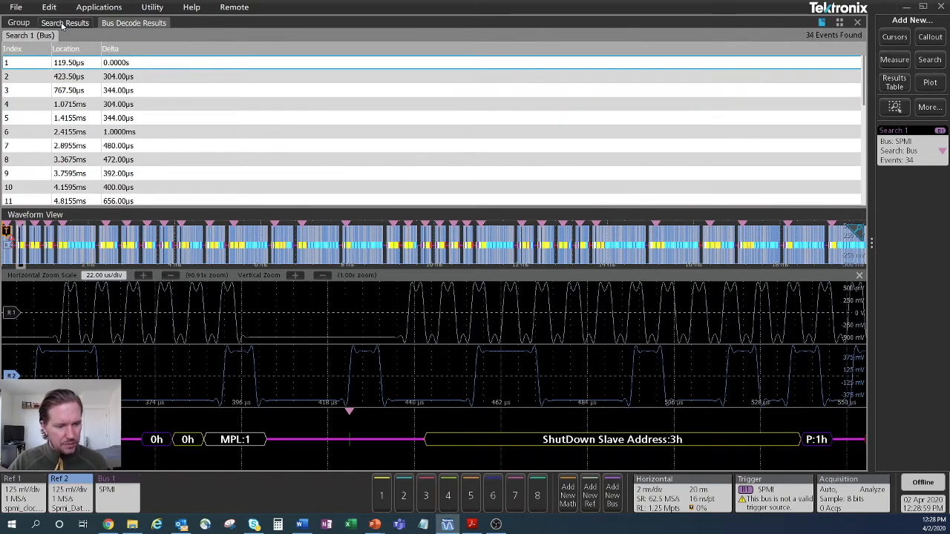
left_click(134, 24)
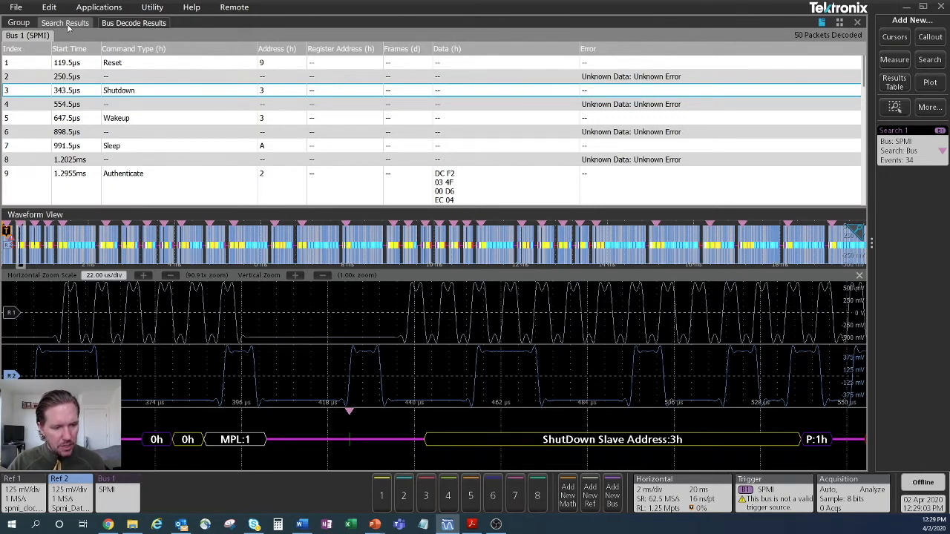
left_click(65, 22)
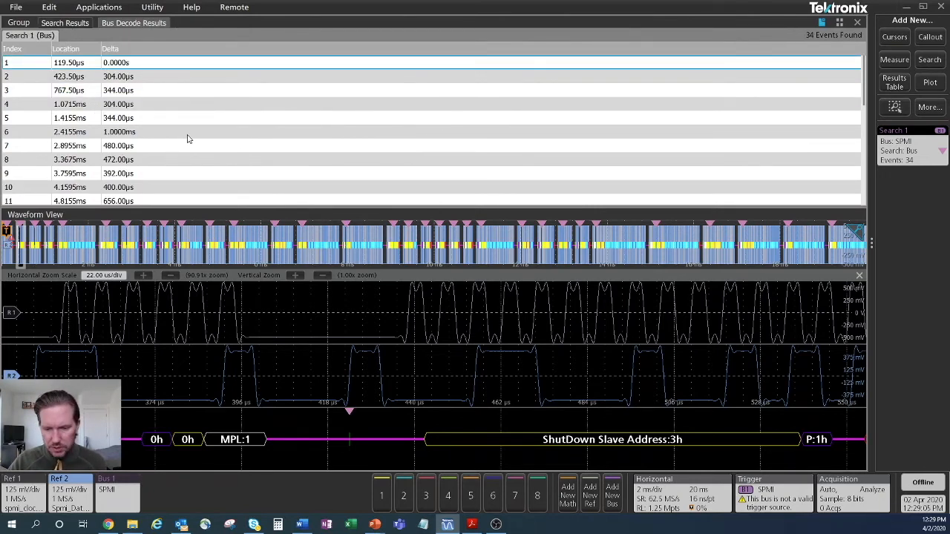
scroll("down", 3)
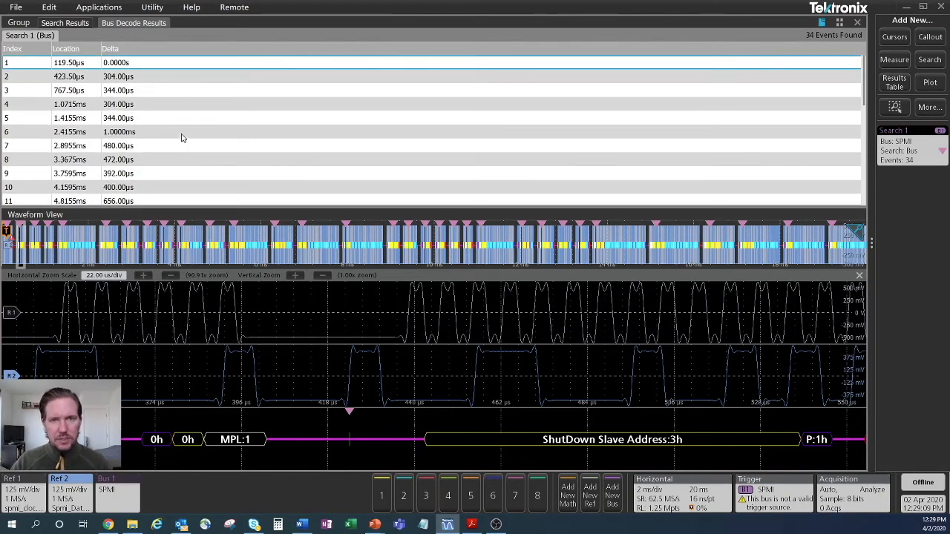
mouse_move(368, 126)
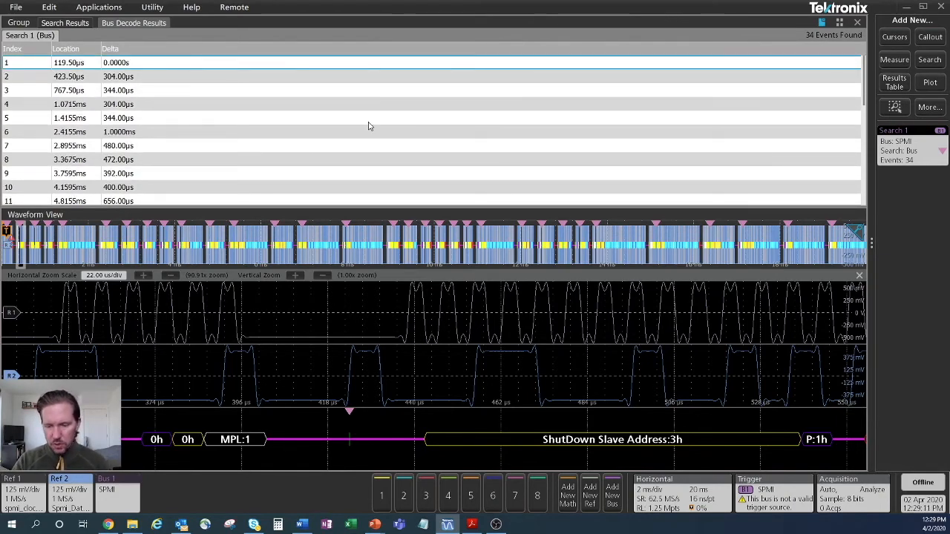
Set Search 2 as a Bus search marking Extended Register Read, checking address and data fields
left_click(929, 59)
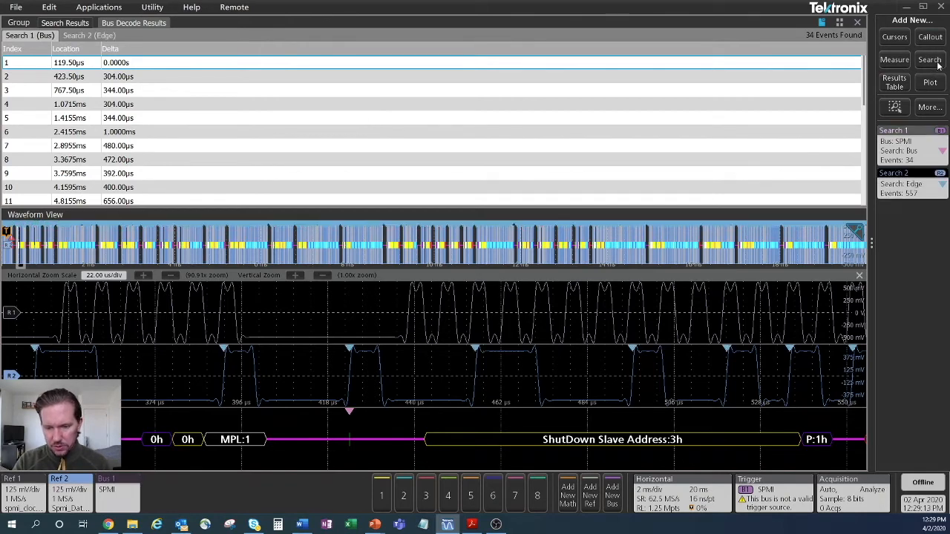
left_click(899, 172)
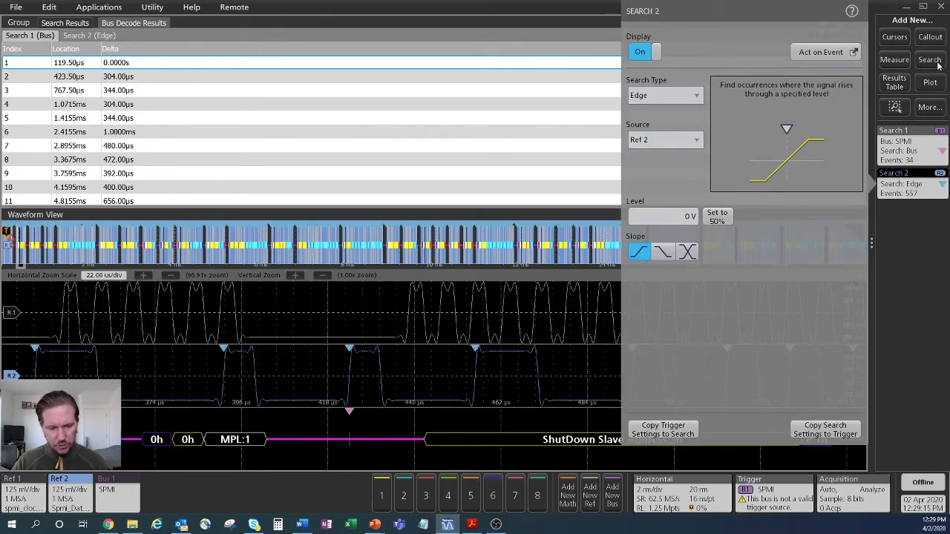
left_click(664, 95)
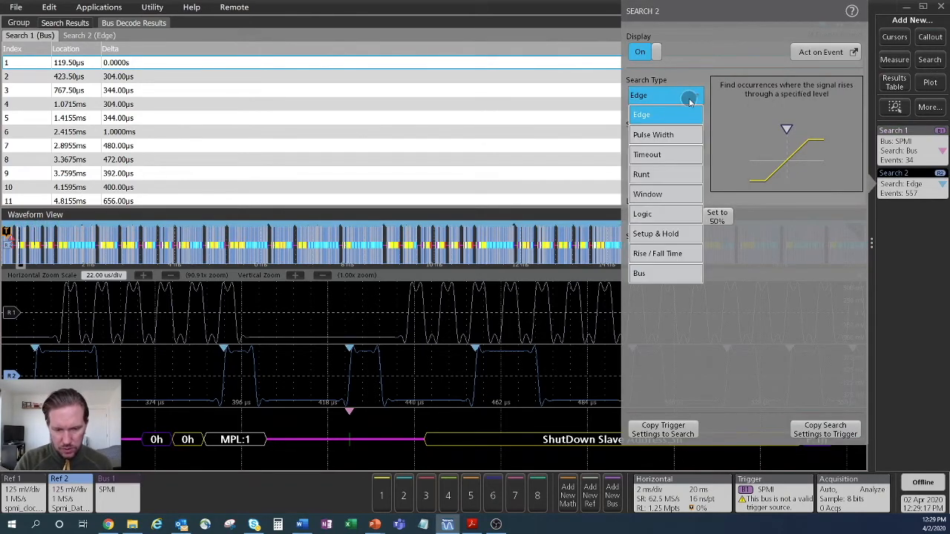
left_click(639, 273)
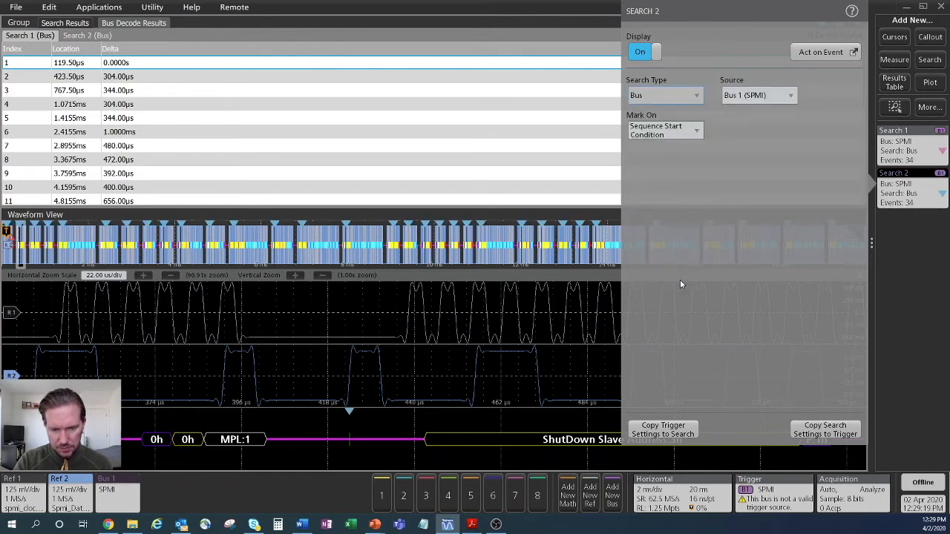
left_click(663, 129)
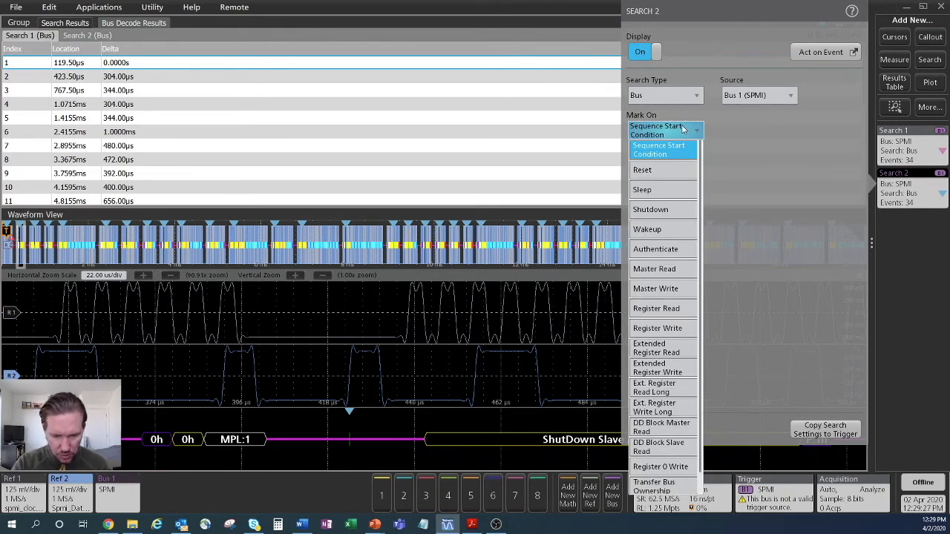
mouse_move(663, 348)
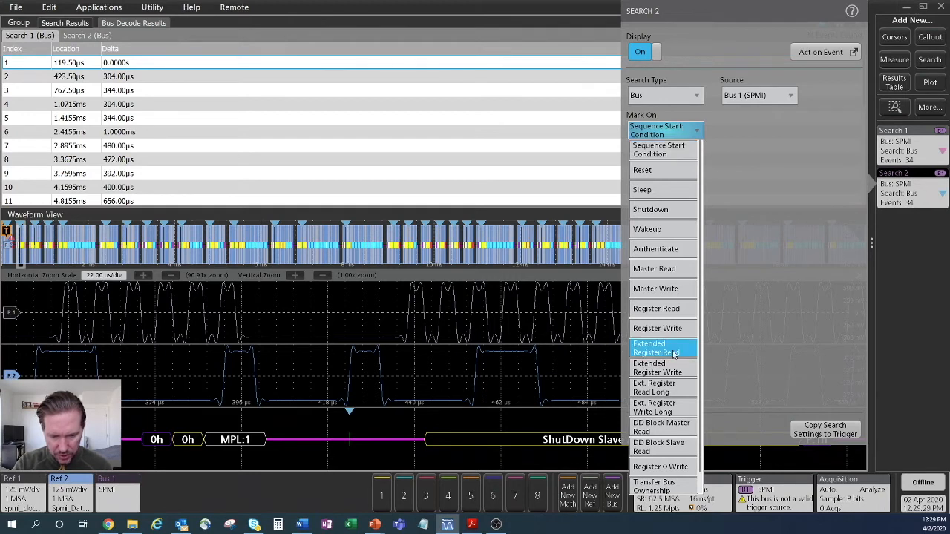
left_click(654, 347)
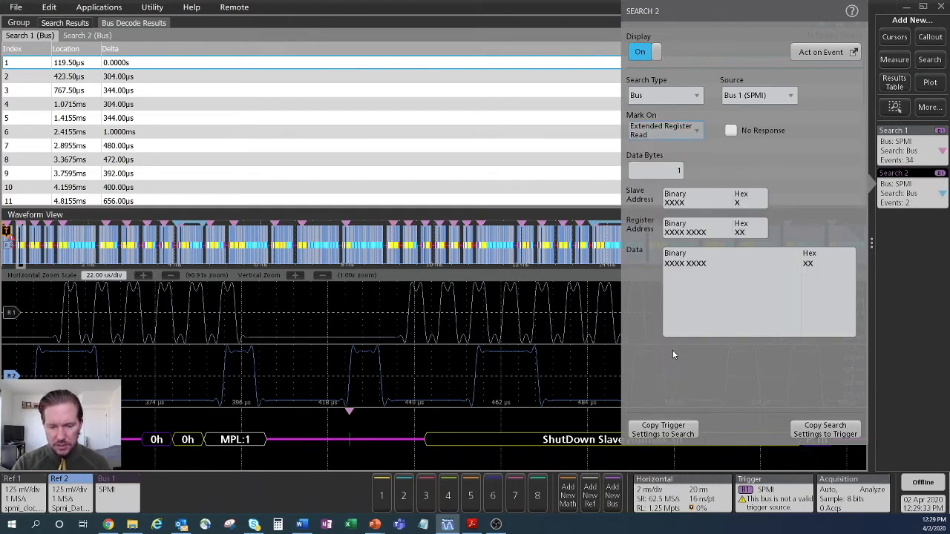
left_click(694, 202)
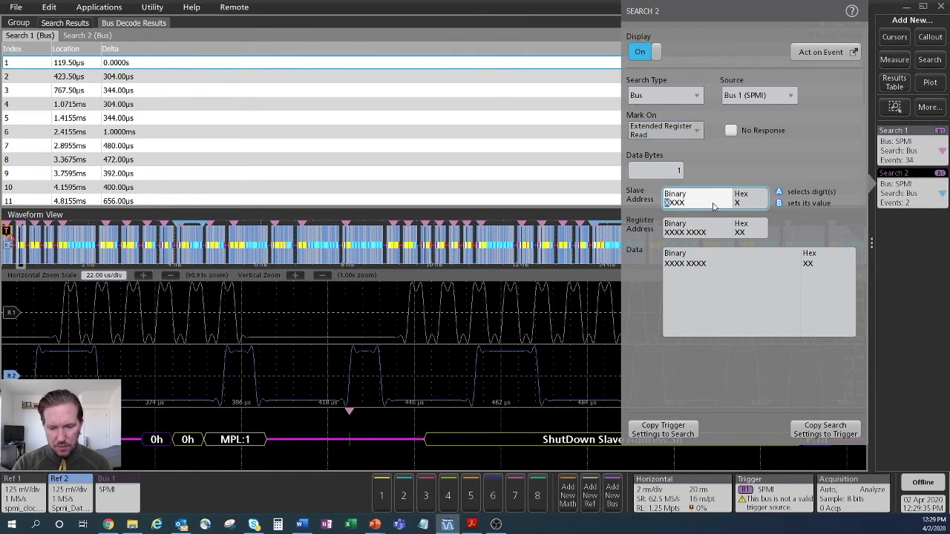
left_click(807, 264)
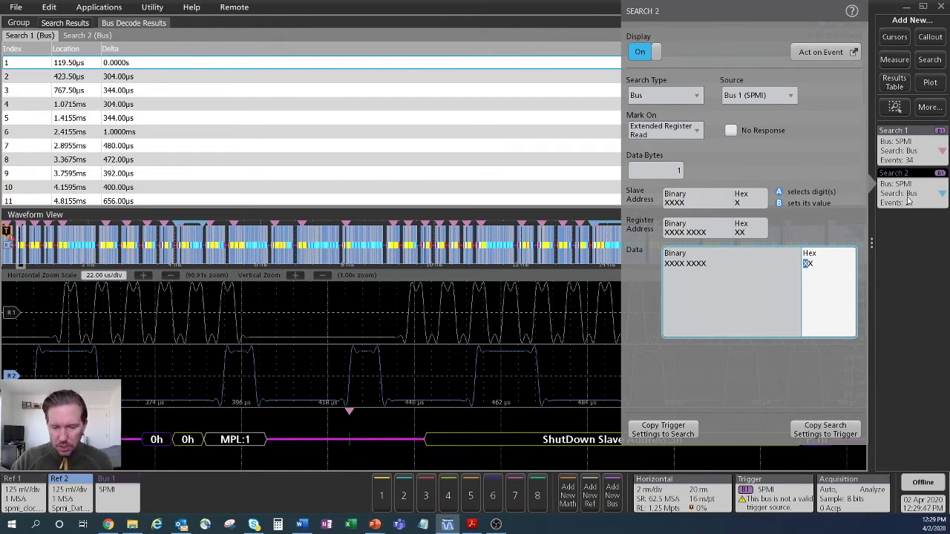
left_click(855, 11)
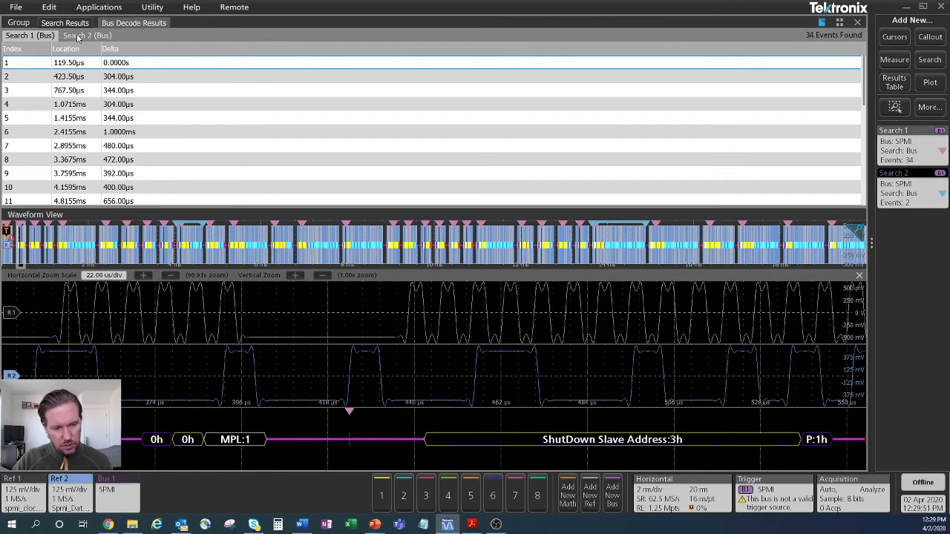
Show Search 2 results, jump to event 2, then step back through Search 2 and Search 1
left_click(86, 36)
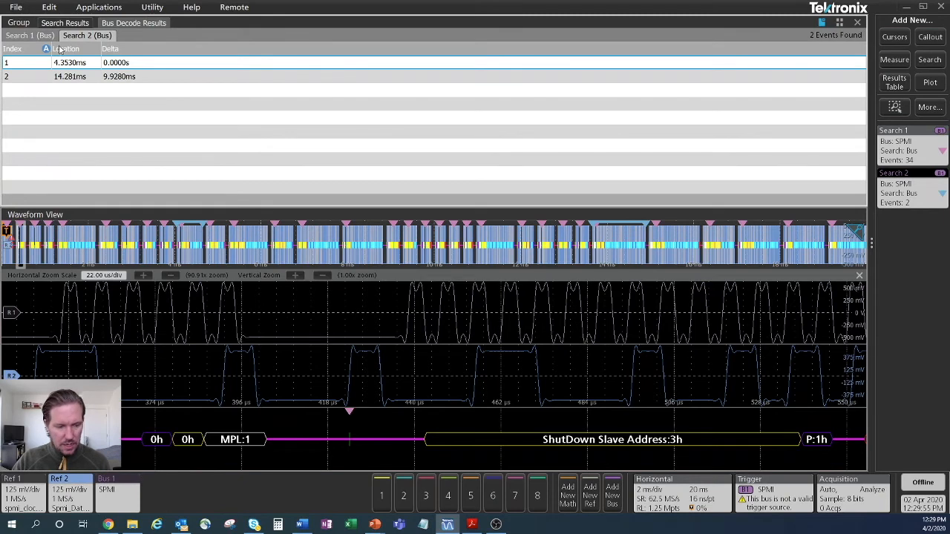
left_click(70, 76)
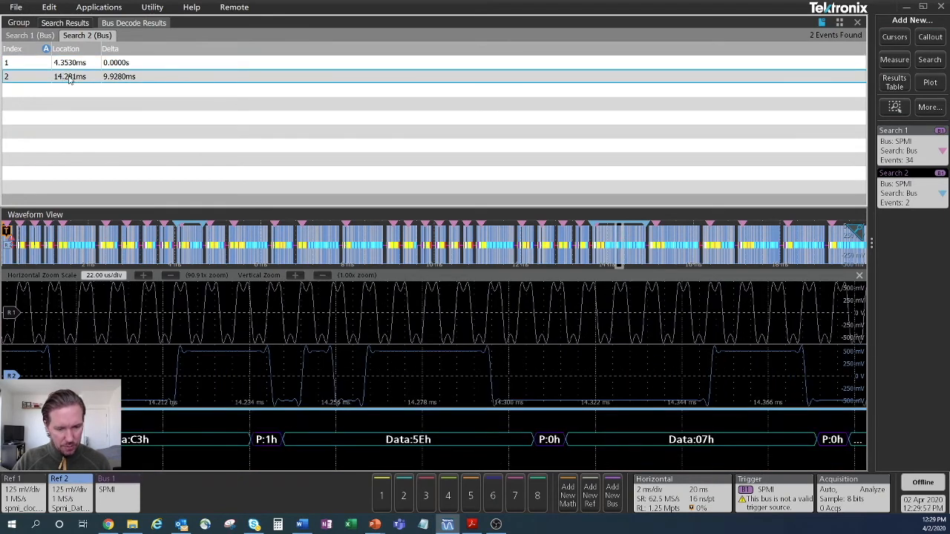
mouse_move(616, 248)
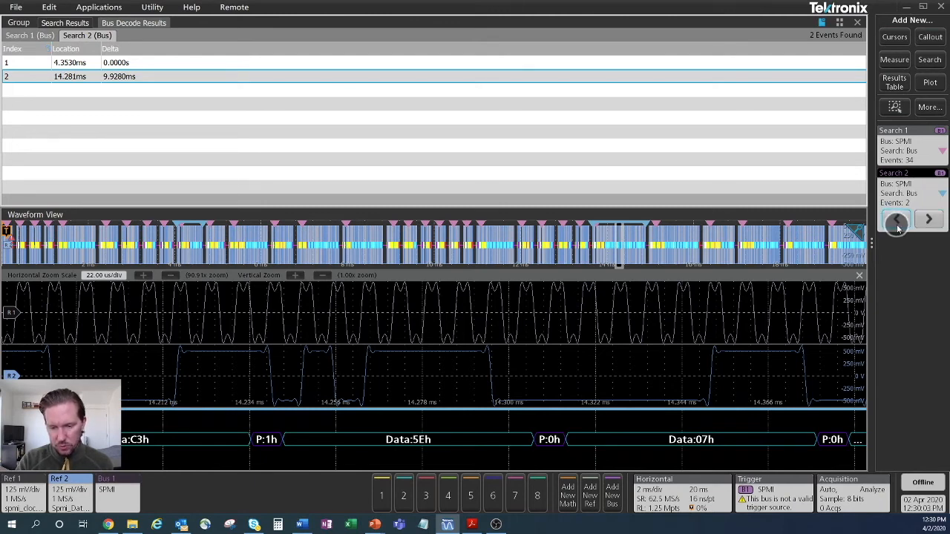
left_click(896, 177)
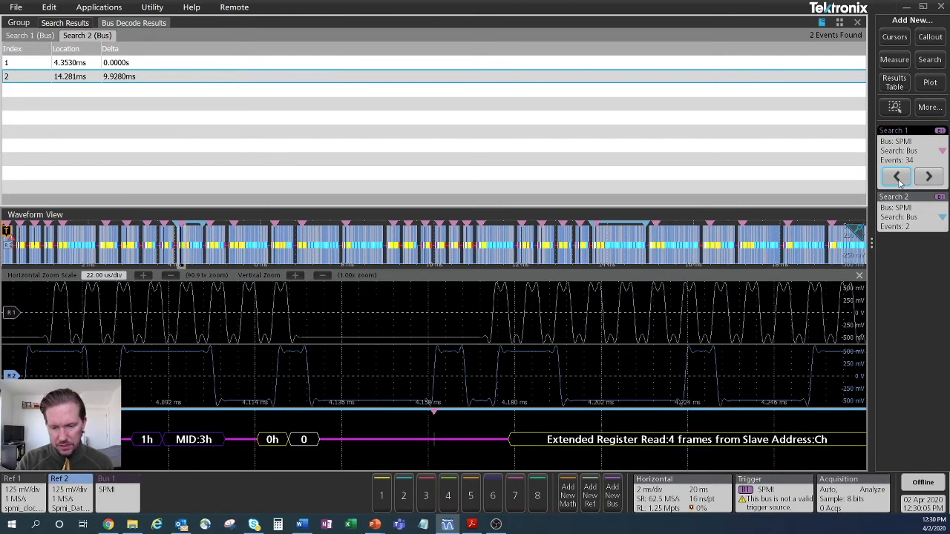
left_click(896, 176)
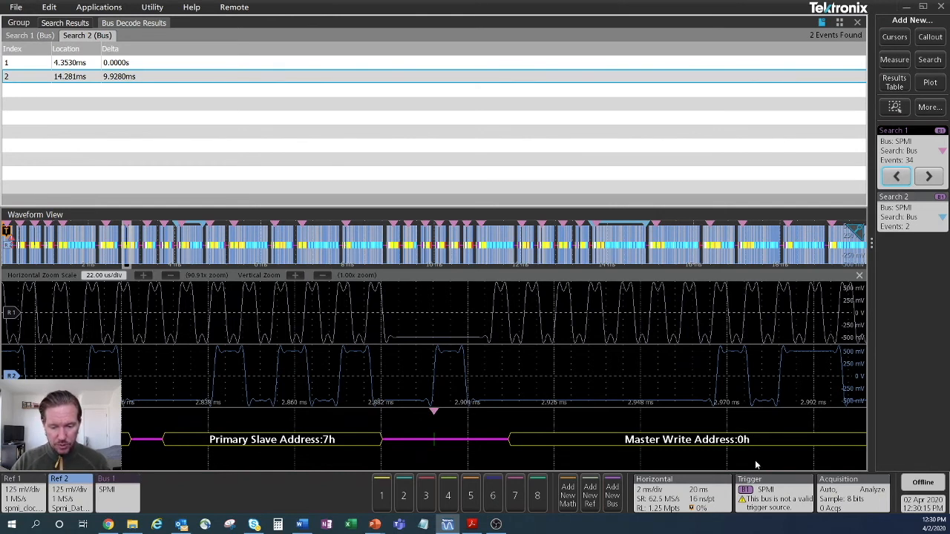
Open trigger settings and expand the SPMI Trigger On condition list
left_click(773, 494)
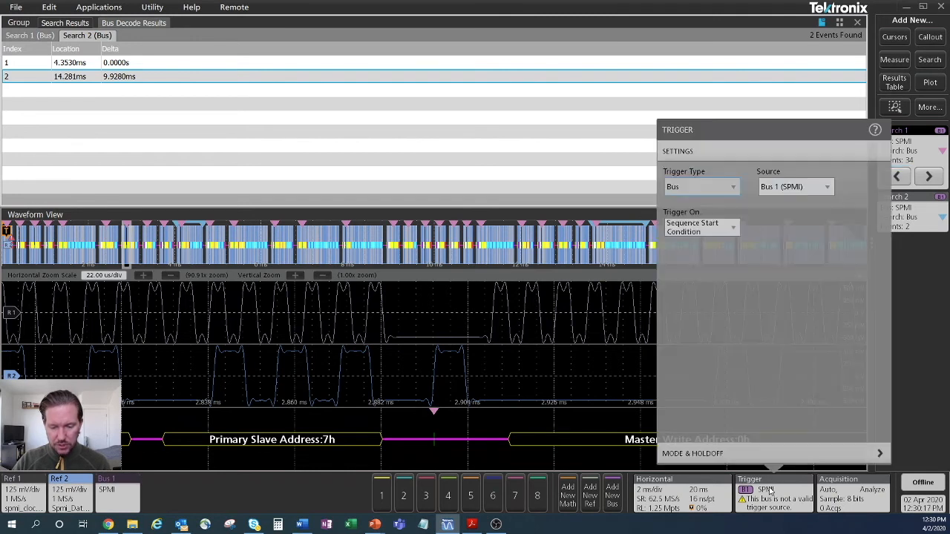
left_click(701, 186)
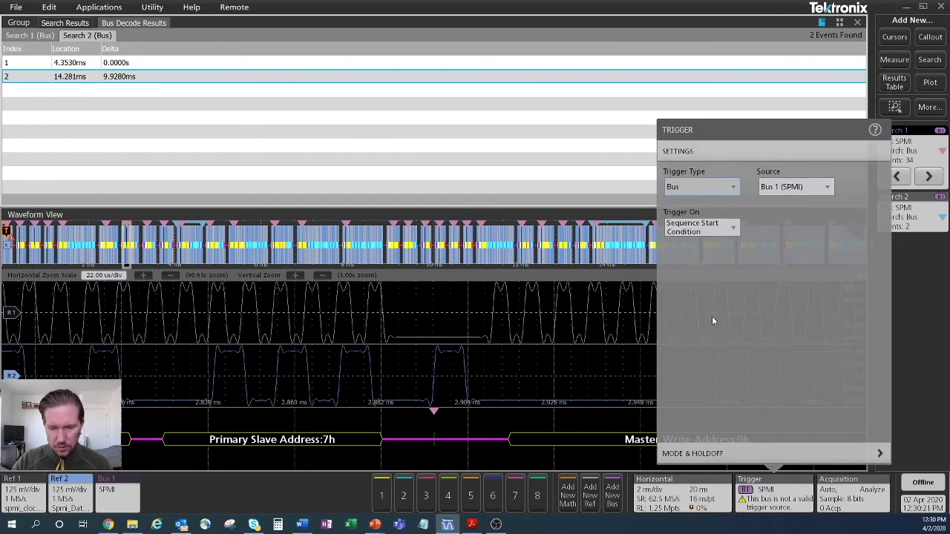
left_click(698, 226)
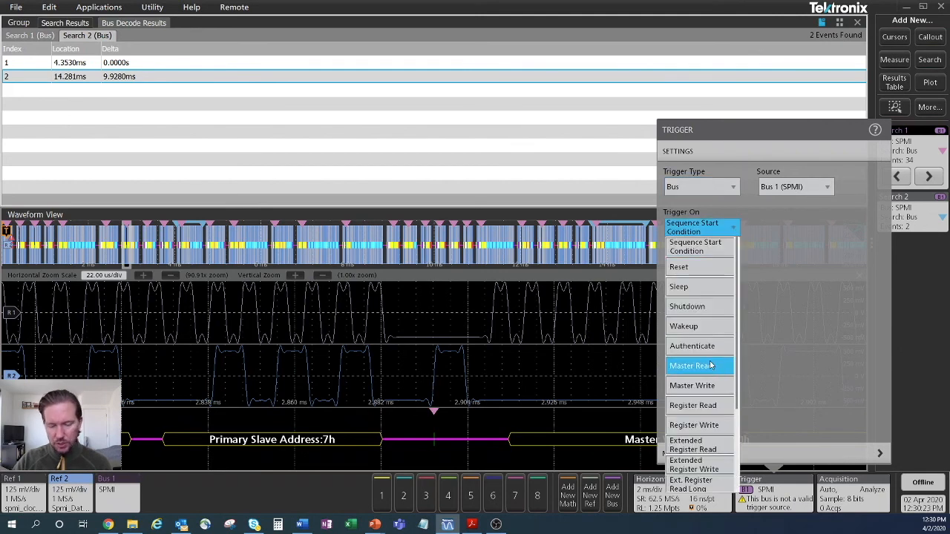
scroll("down", 3)
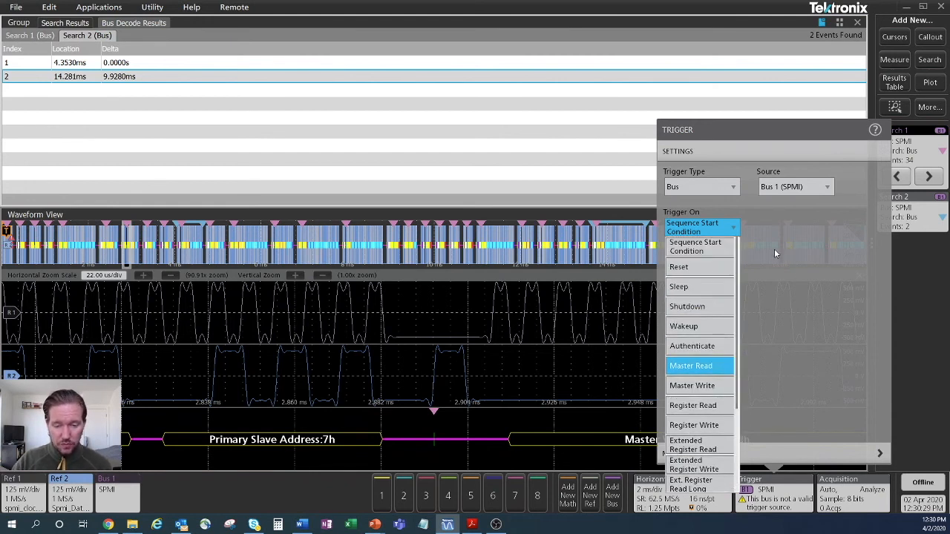
mouse_move(740, 133)
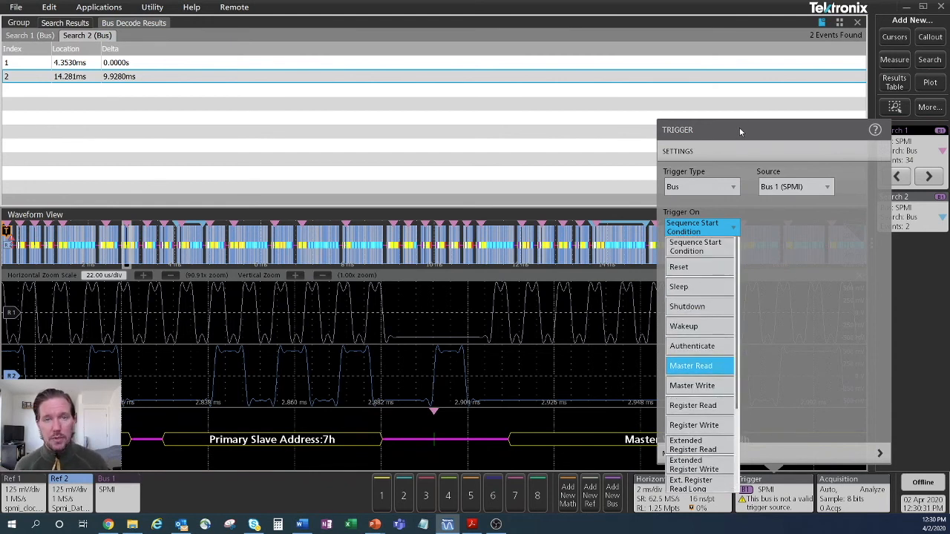